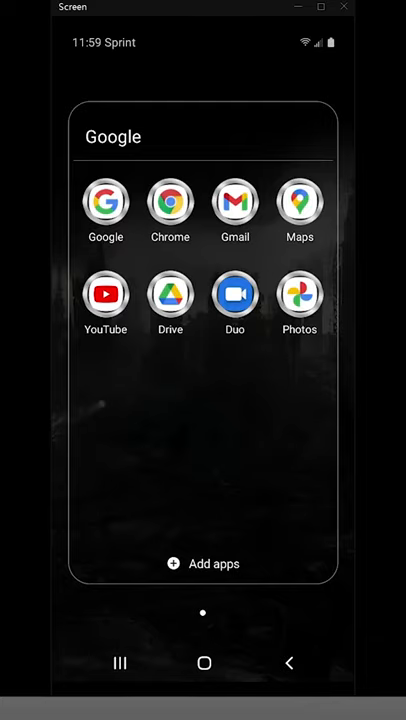
Step: Launch Chrome and head to facebook.com to reach the Facebook news feed
left_click(168, 200)
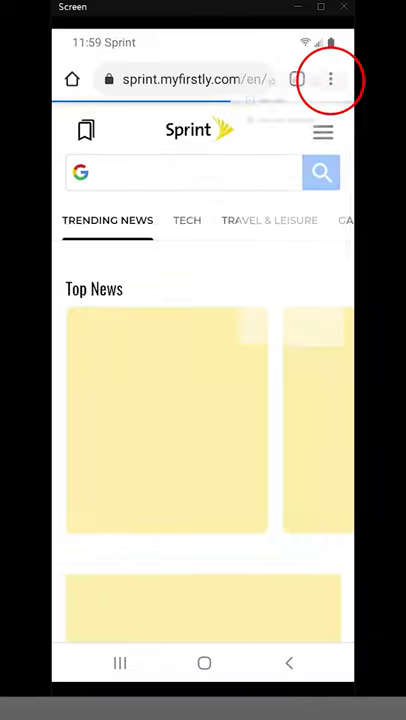
left_click(332, 80)
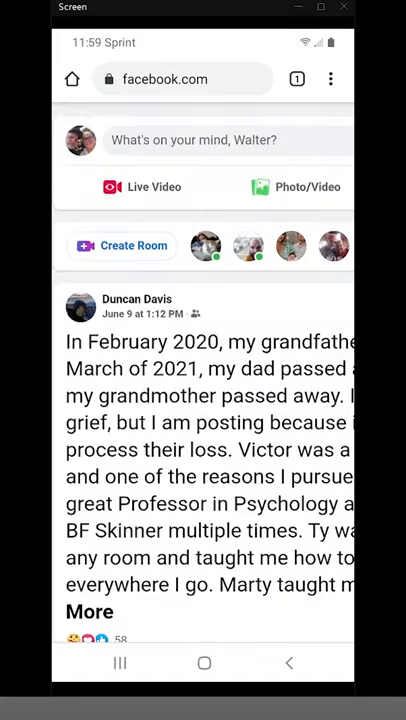
Step: Start a Live Video via Streaming Software, revealing the server URL and stream key
left_click(142, 188)
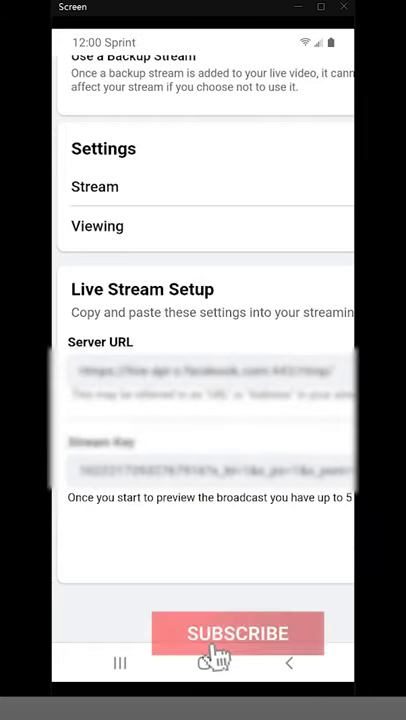
left_click(238, 632)
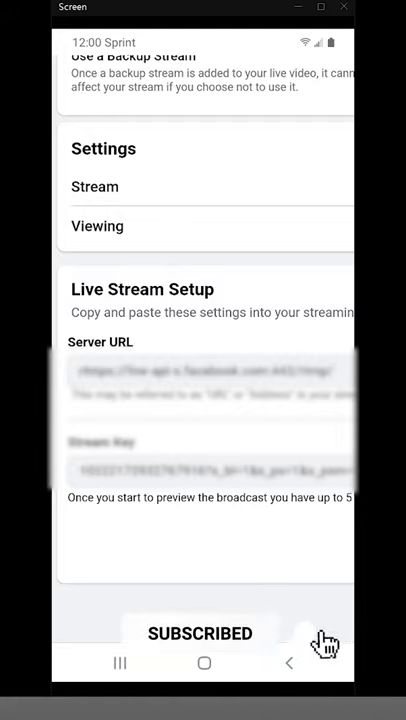